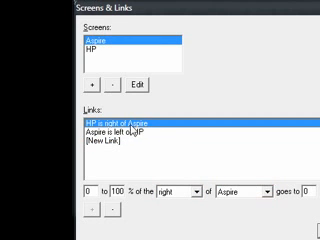
Begin a new link between the Aspire and HP screens in Screens & Links.
left_click(90, 132)
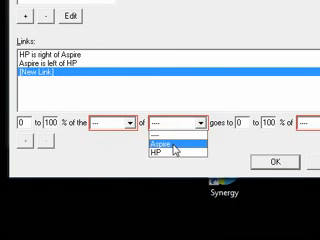
Assign the new link a target screen and the edge it applies to.
left_click(168, 146)
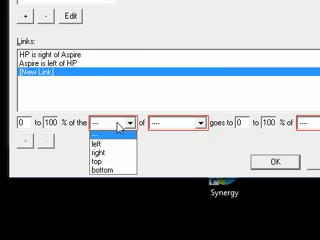
left_click(106, 172)
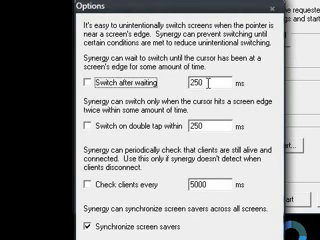
Scroll through the switching delay and screen-saver sync options.
scroll("down", 3)
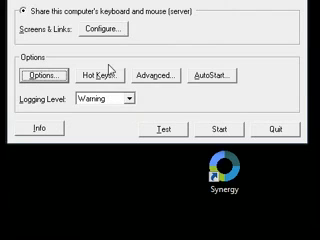
mouse_move(168, 80)
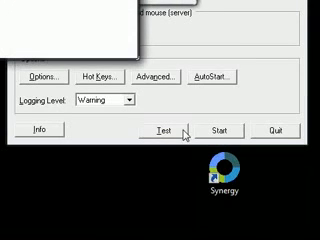
Launch a server test run, confirm it reports running, then stop it.
left_click(160, 132)
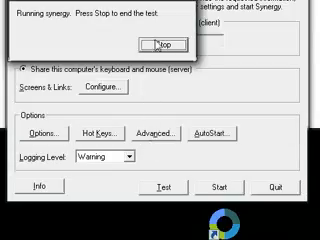
left_click(162, 44)
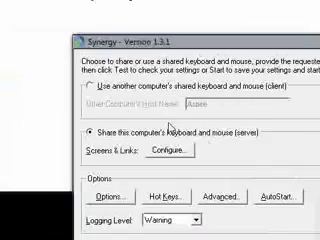